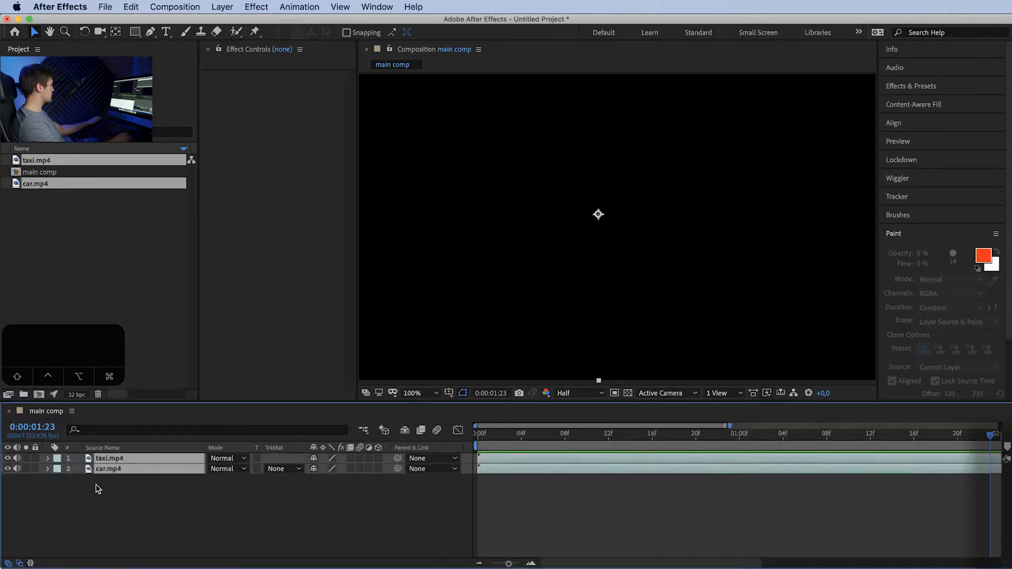
# Place car.mp4 above taxi.mp4 and set the car layer's Opacity to 50%.
pyautogui.click(496, 434)
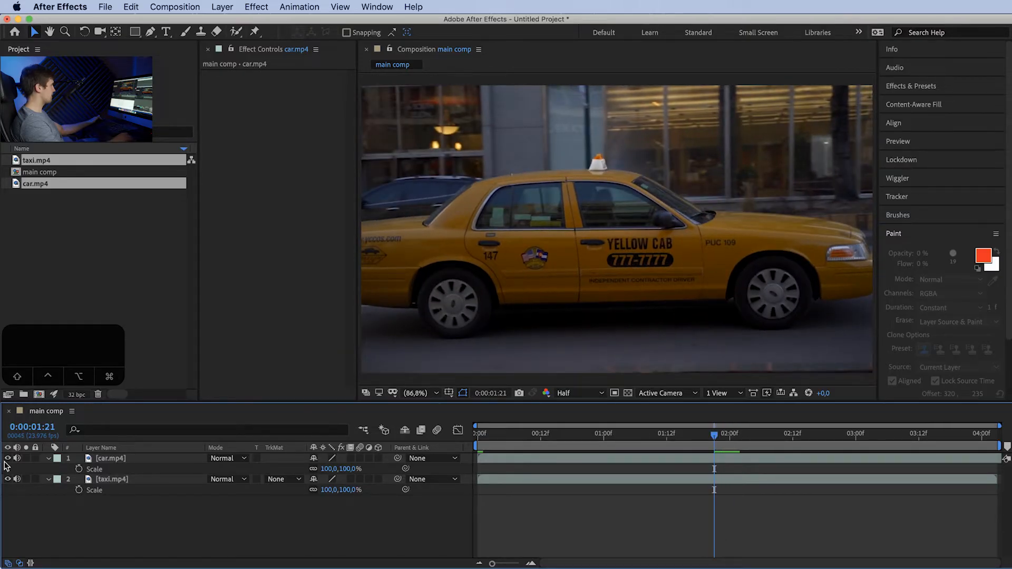
pyautogui.press('t')
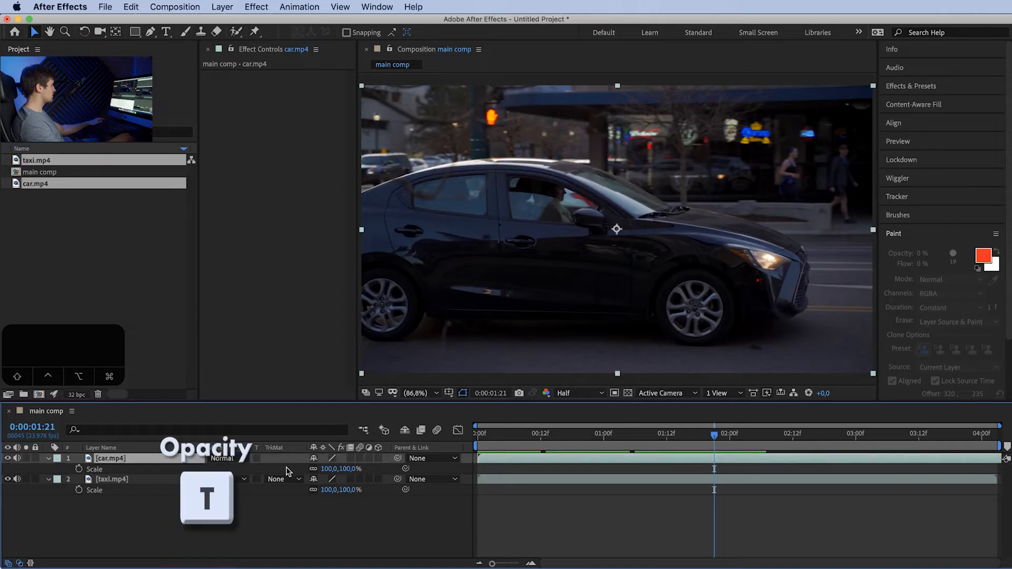
pyautogui.press('t')
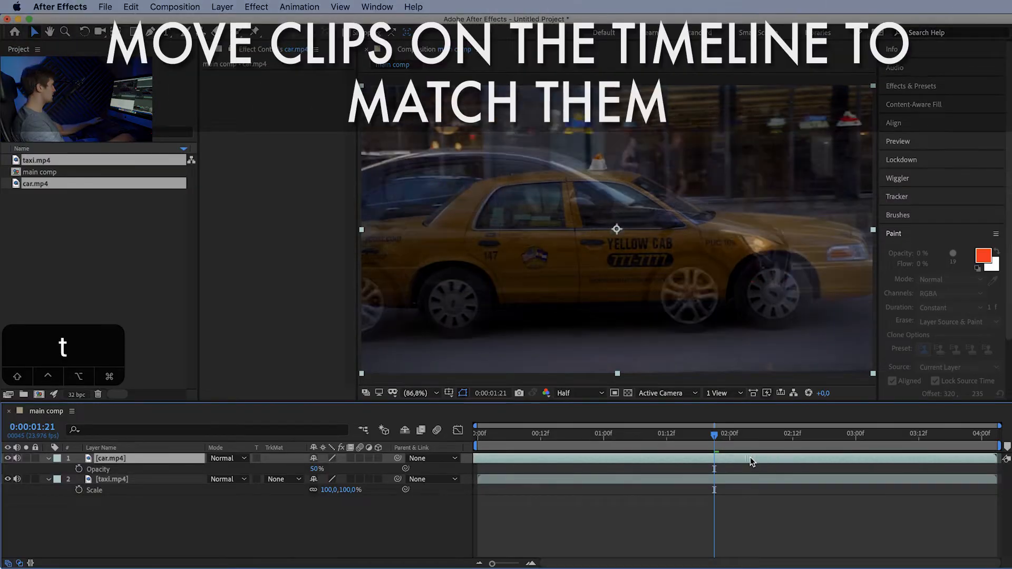
pyautogui.click(419, 393)
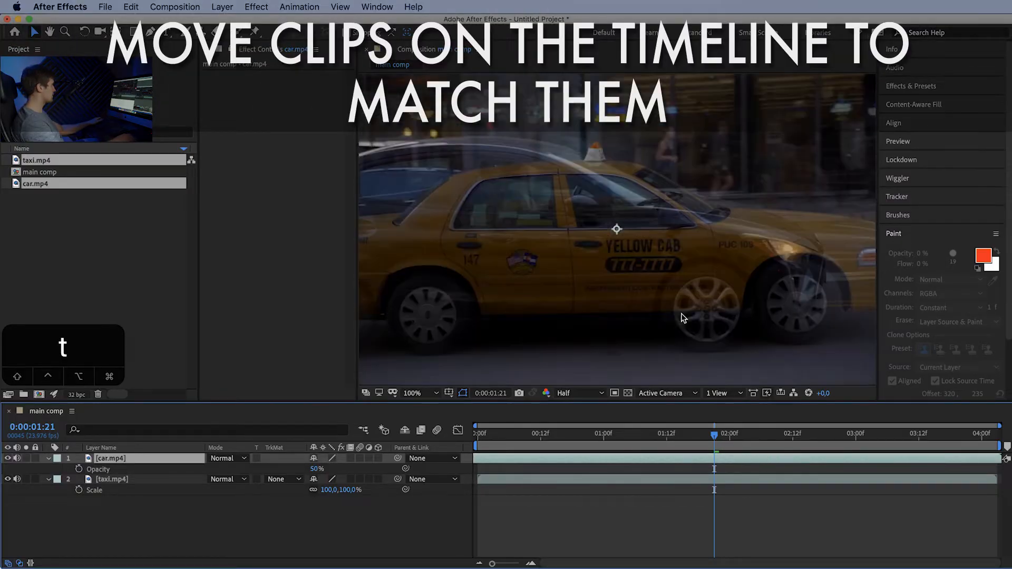
pyautogui.click(412, 393)
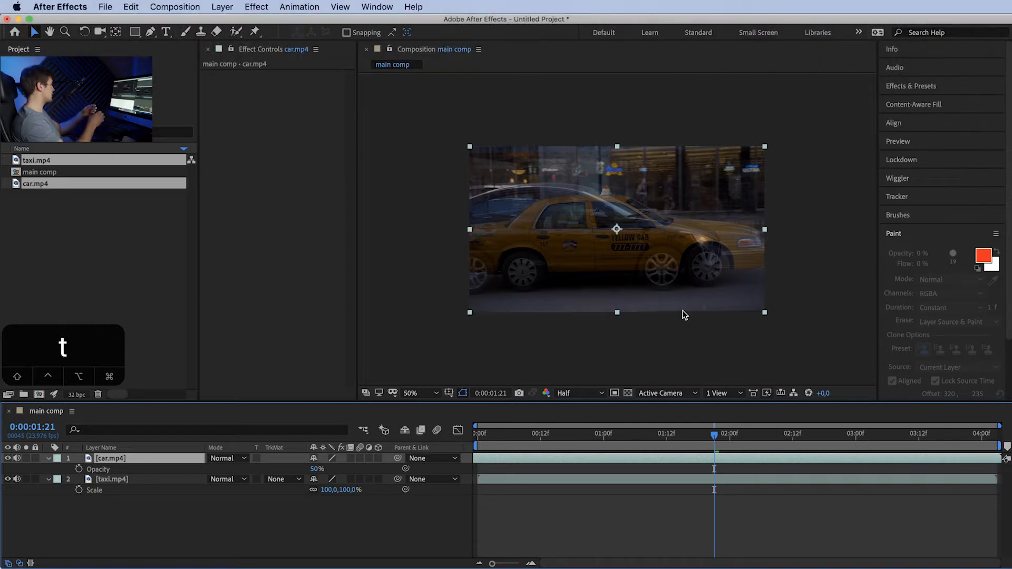
pyautogui.moveTo(285, 432)
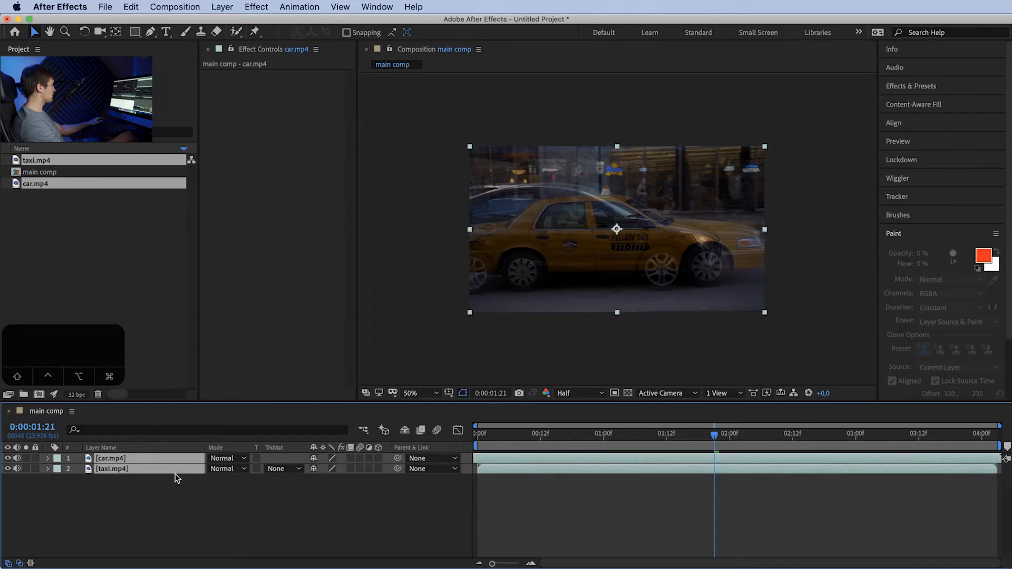
# Scale the clips to 115% and shift Position X so the black car and taxi line up.
pyautogui.press('s')
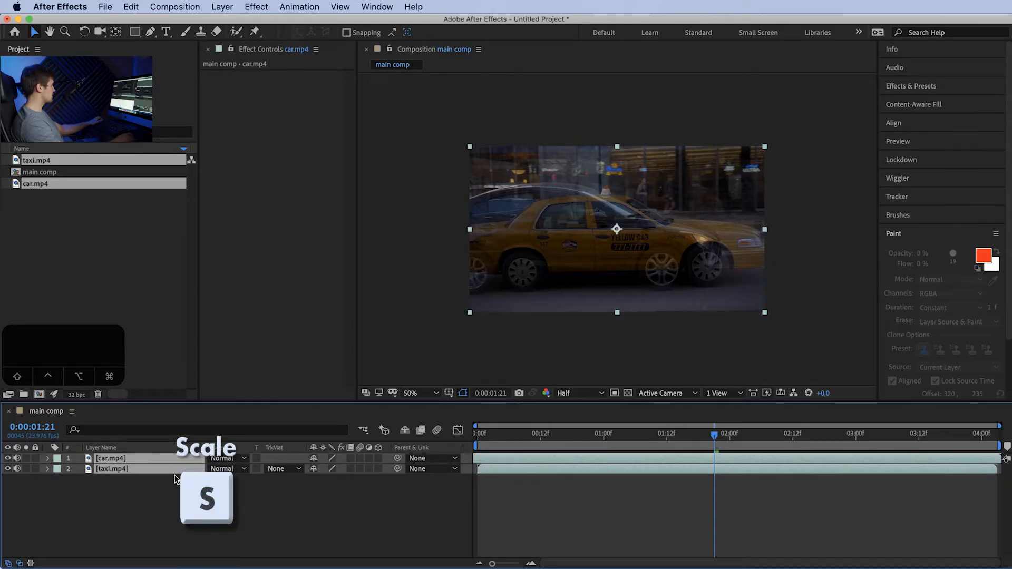
pyautogui.press('s')
pyautogui.write('115')
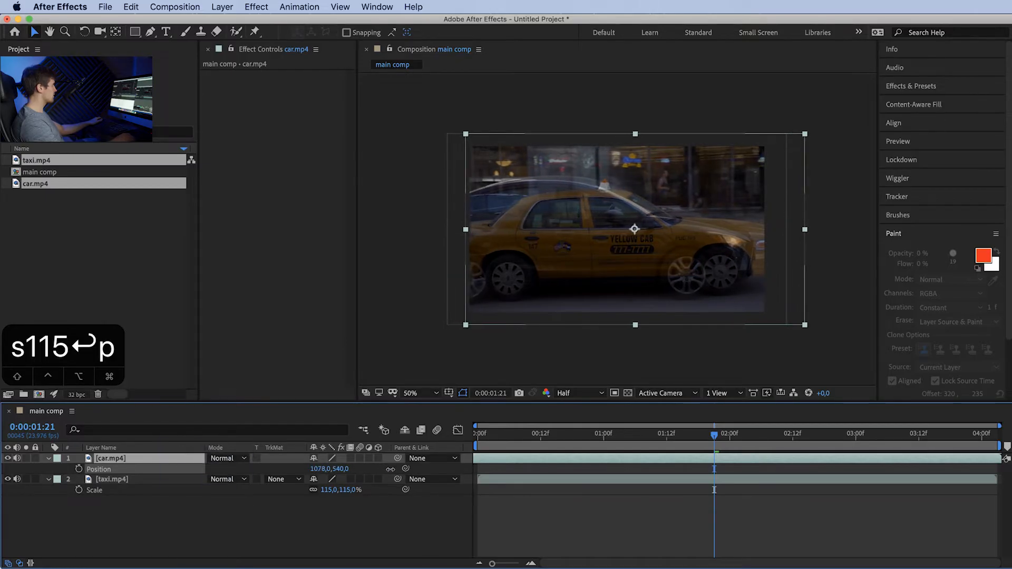
pyautogui.click(412, 394)
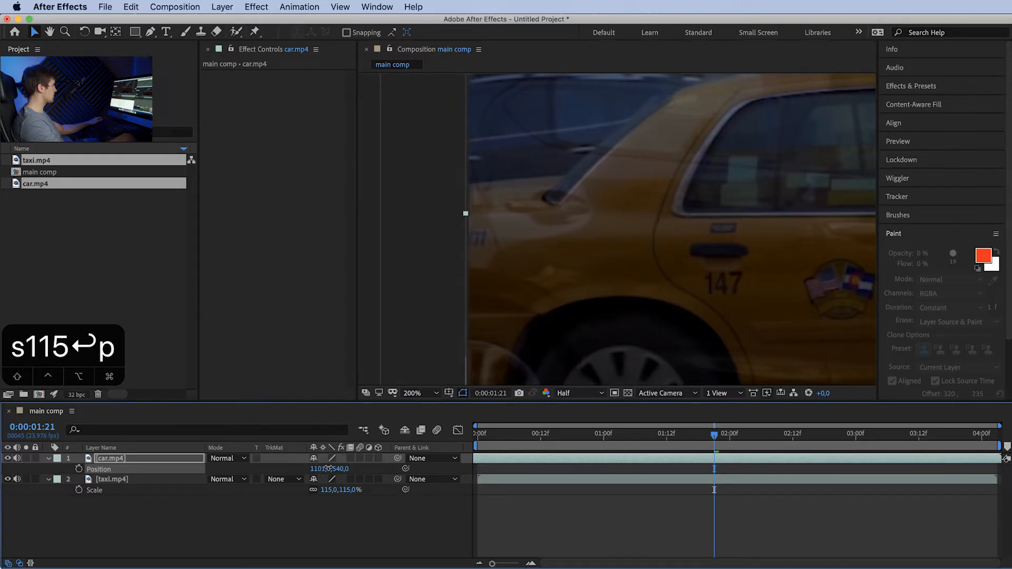
pyautogui.click(414, 394)
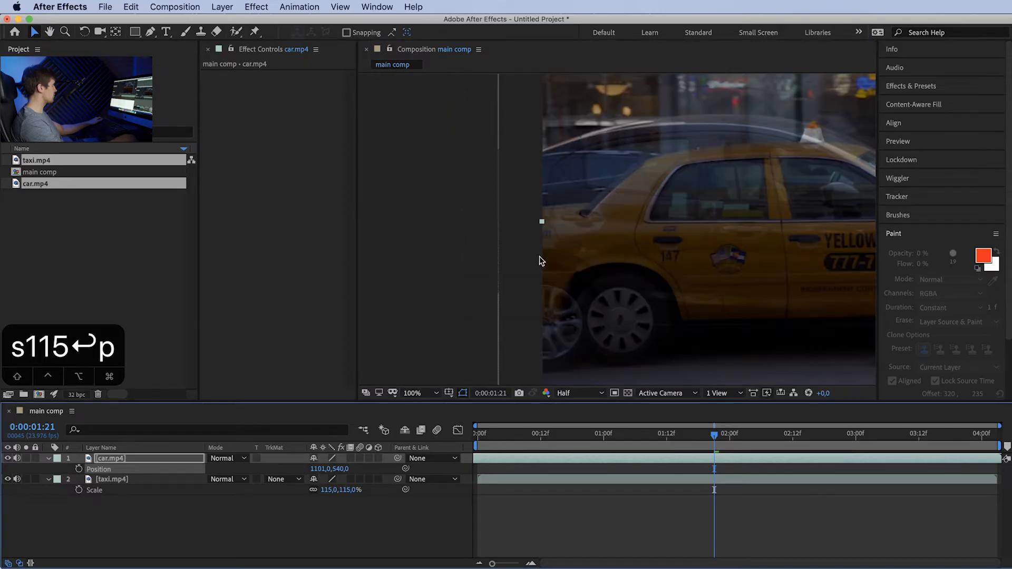
pyautogui.click(424, 394)
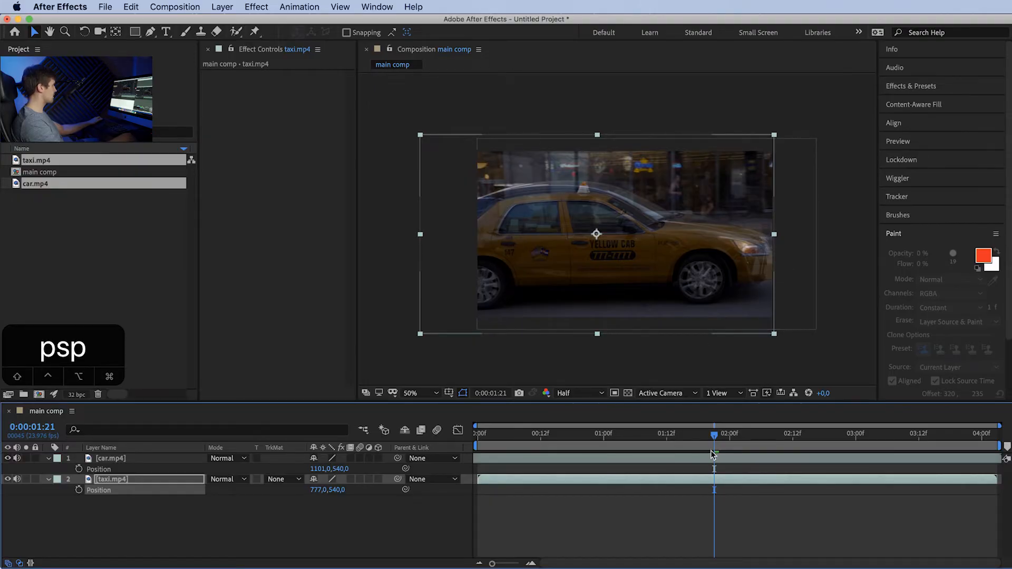
# Set car.mp4 Opacity back to 100% and return the playhead to the comp start.
pyautogui.click(109, 459)
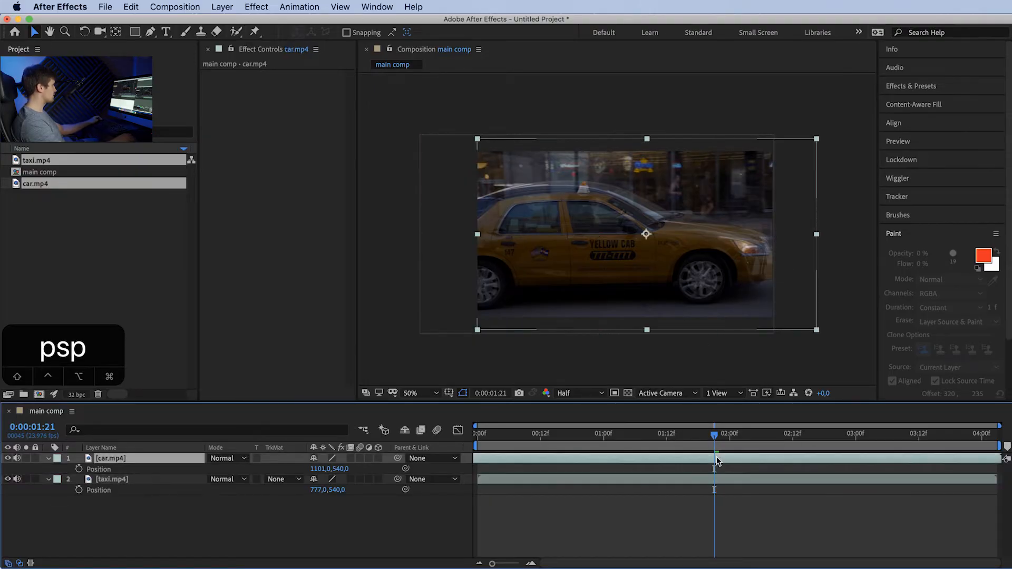
pyautogui.moveTo(715, 441)
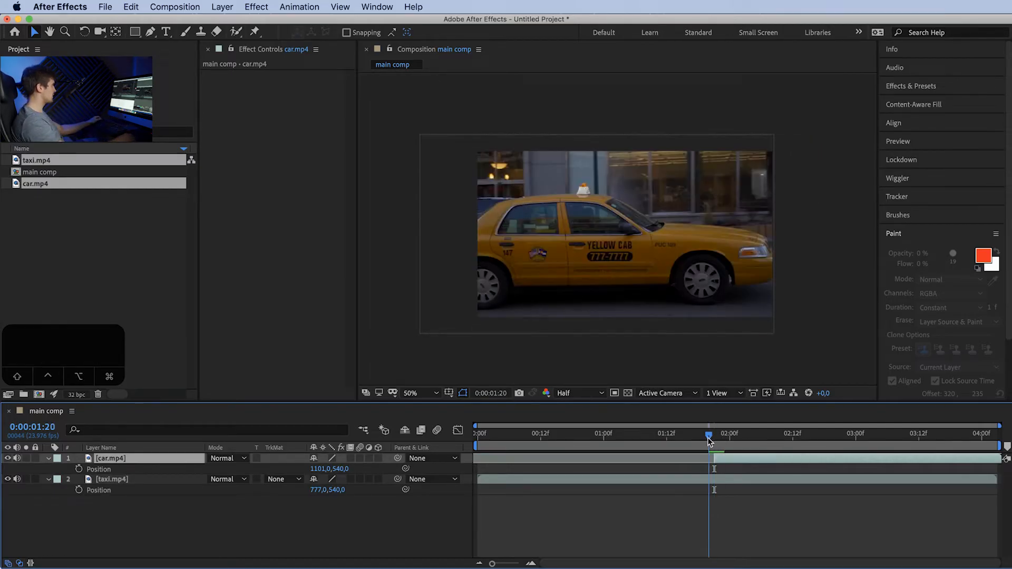
pyautogui.press('t')
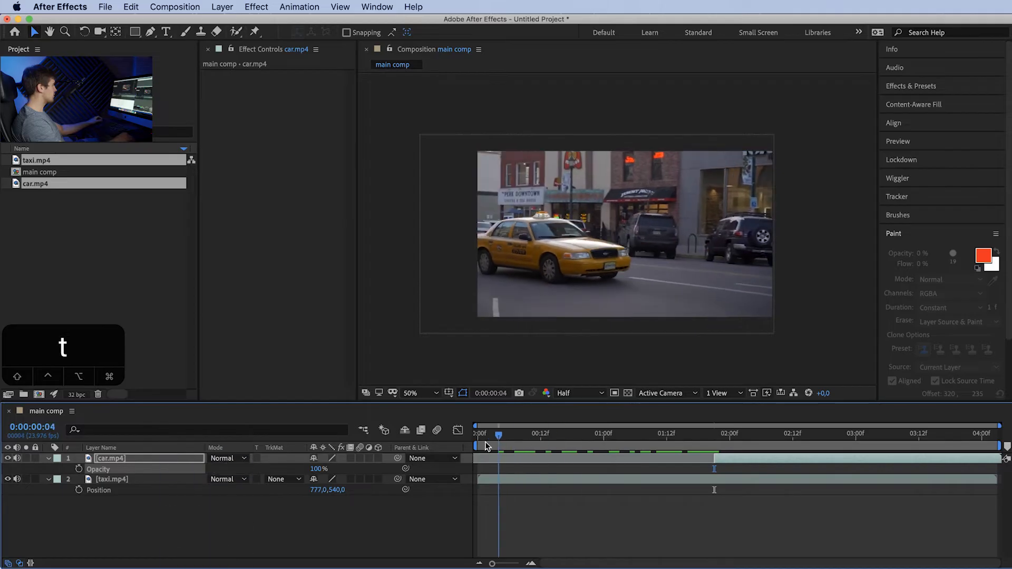
pyautogui.click(478, 433)
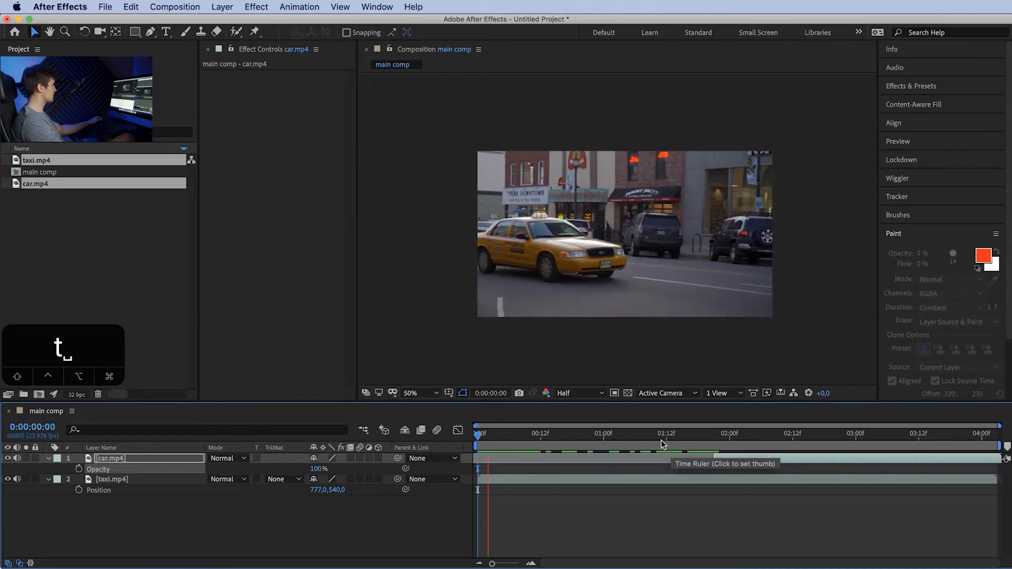
# End the work area at about 0:00:02:15 and trim main comp to it.
pyautogui.click(740, 434)
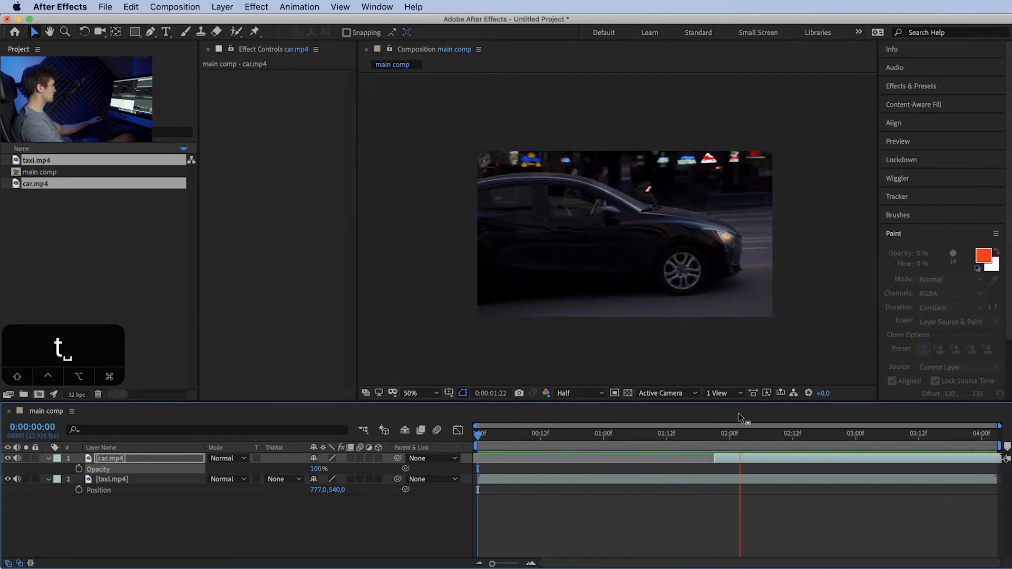
pyautogui.press('n')
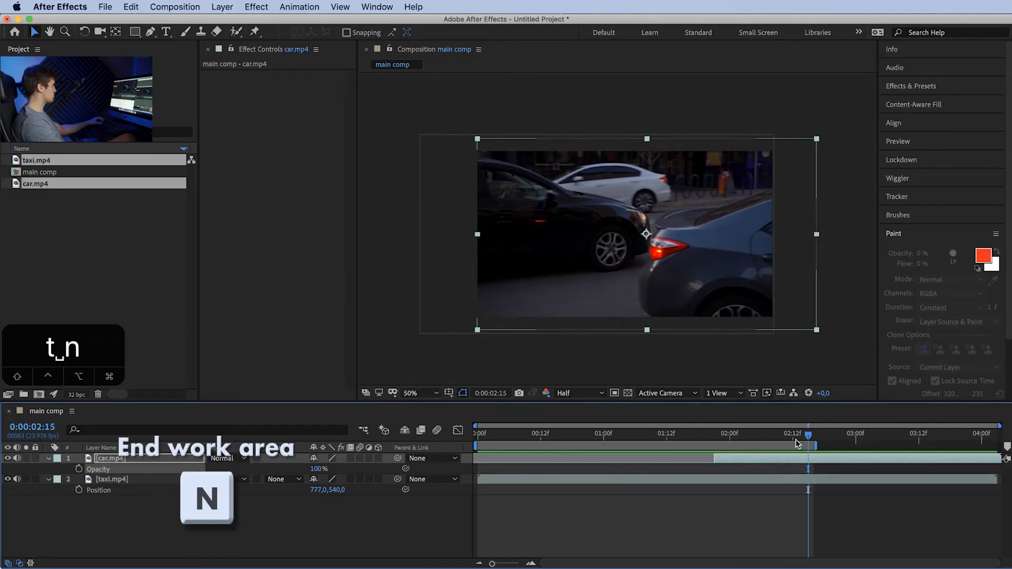
pyautogui.rightClick(800, 444)
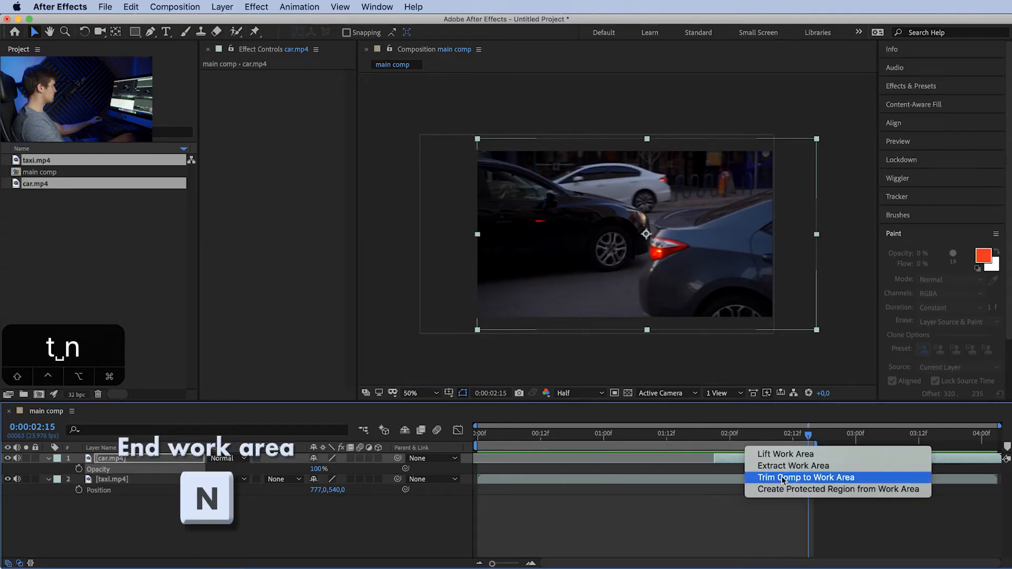
pyautogui.click(806, 477)
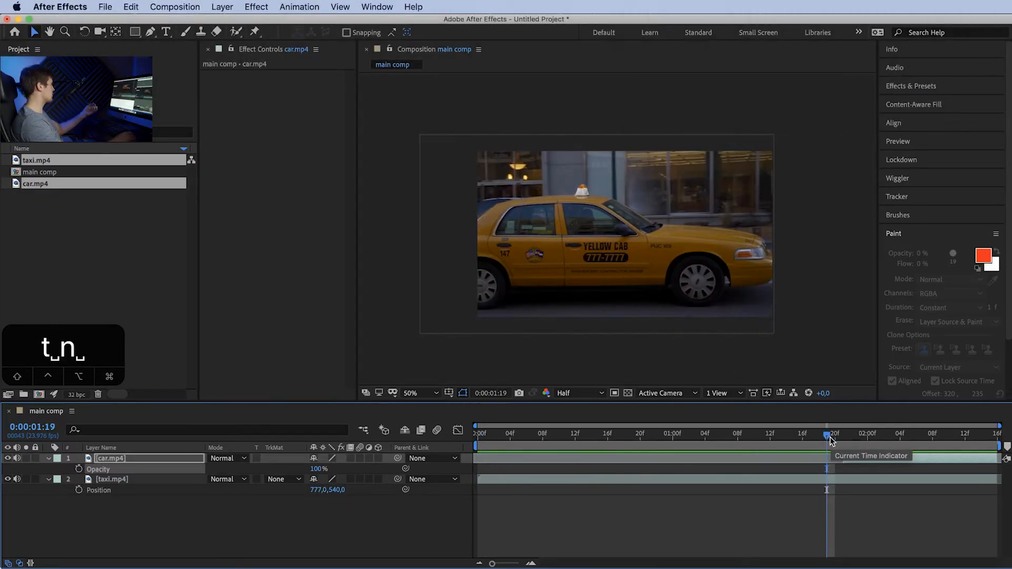
pyautogui.moveTo(816, 408)
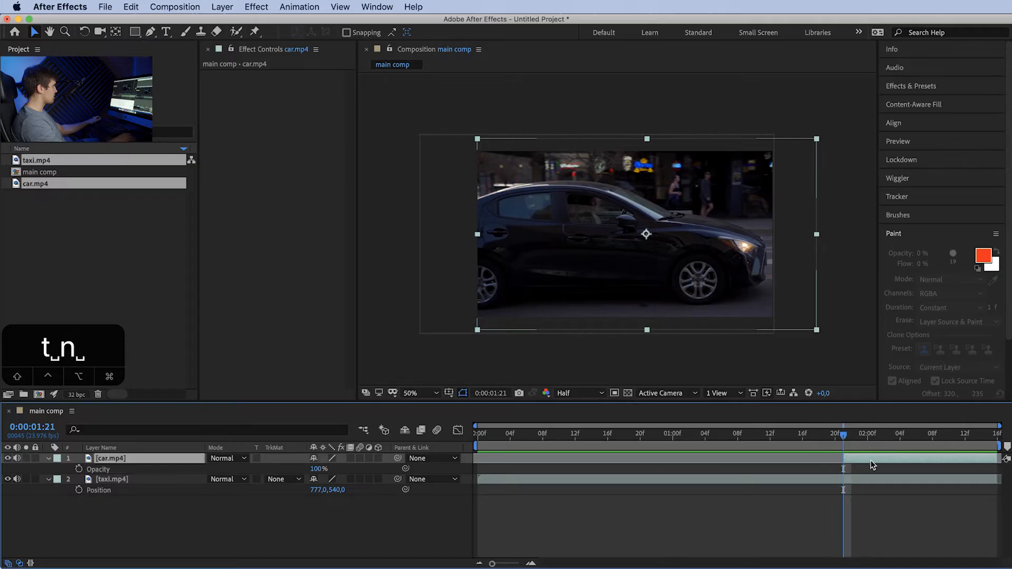
pyautogui.moveTo(845, 438)
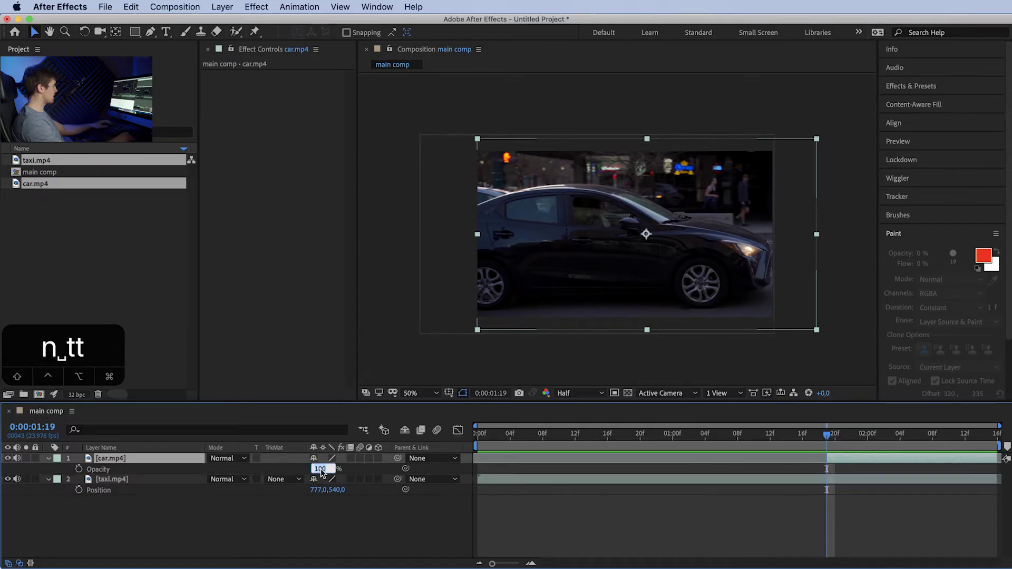
# Set car.mp4 Opacity to 50 and apply the Liquify effect from Effects & Presets.
pyautogui.write('50')
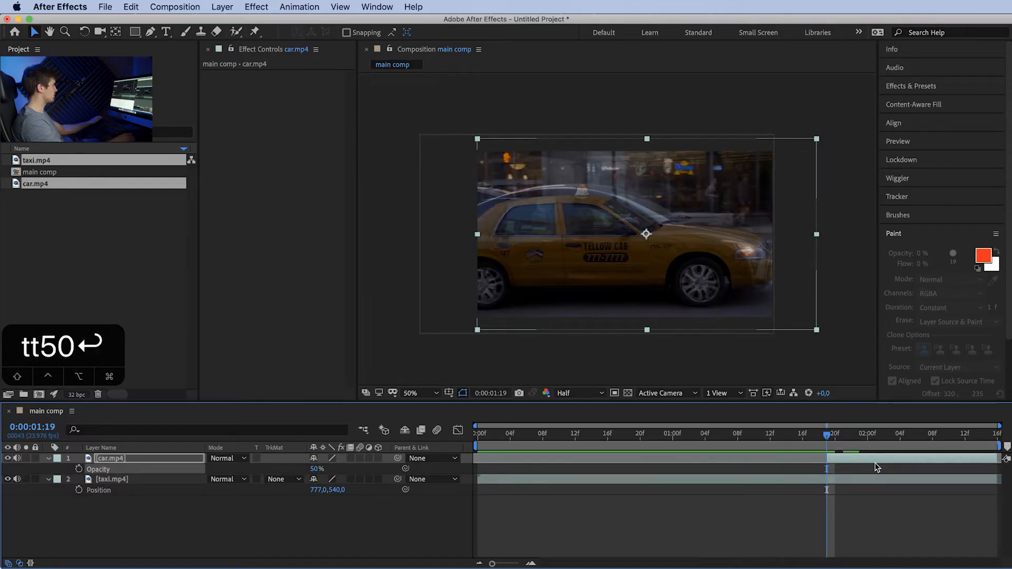
pyautogui.write('liqu')
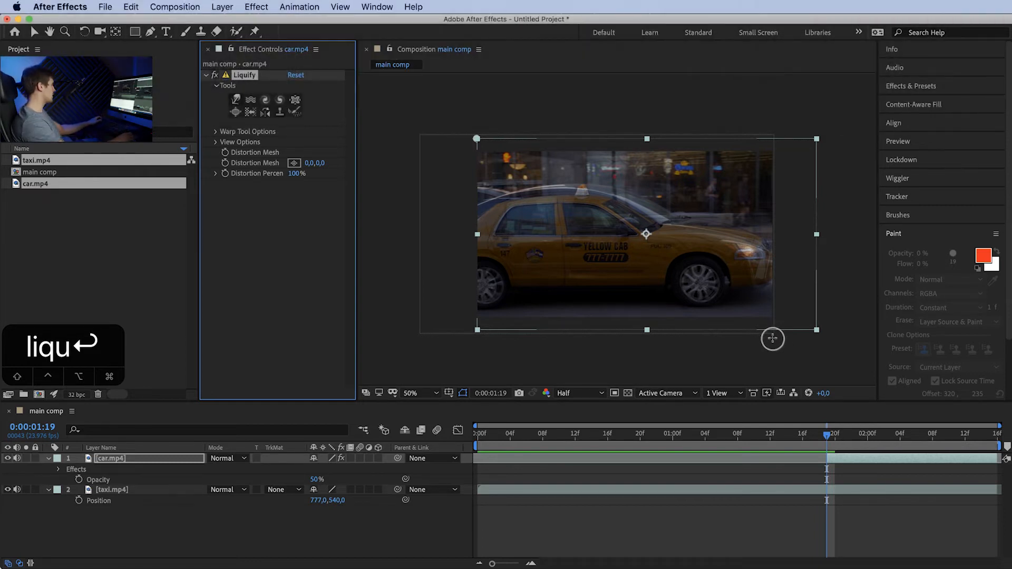
# Choose Liquify's Warp tool to reshape the car over the taxi on the first frame.
pyautogui.click(421, 393)
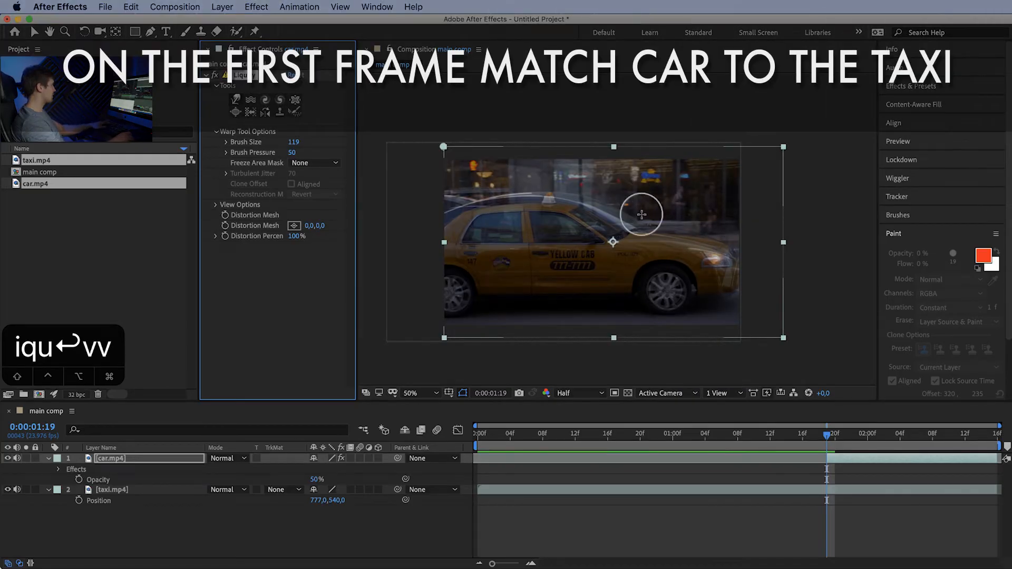
pyautogui.moveTo(371, 167)
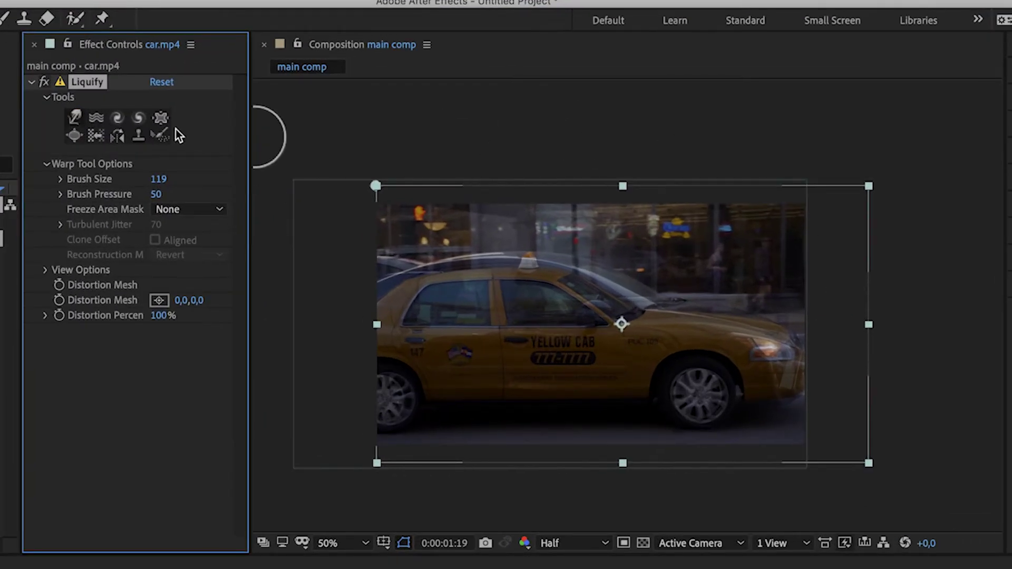
pyautogui.moveTo(136, 188)
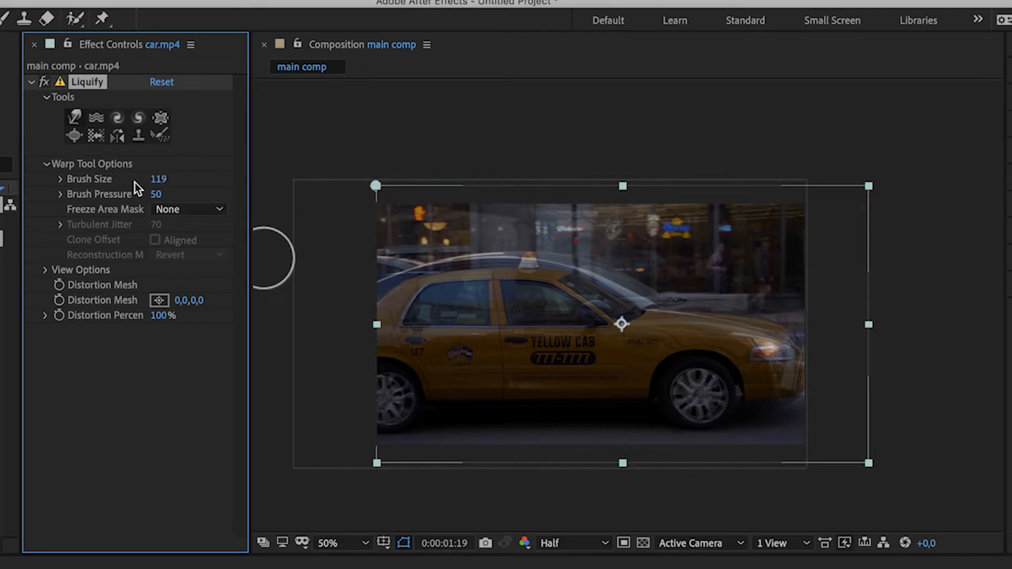
pyautogui.moveTo(209, 181)
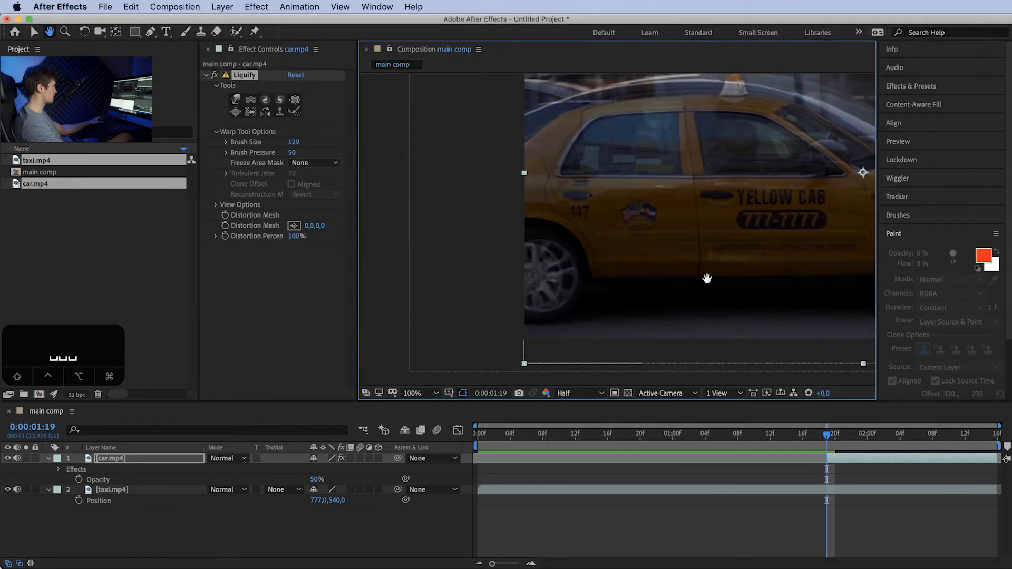
pyautogui.moveTo(556, 297)
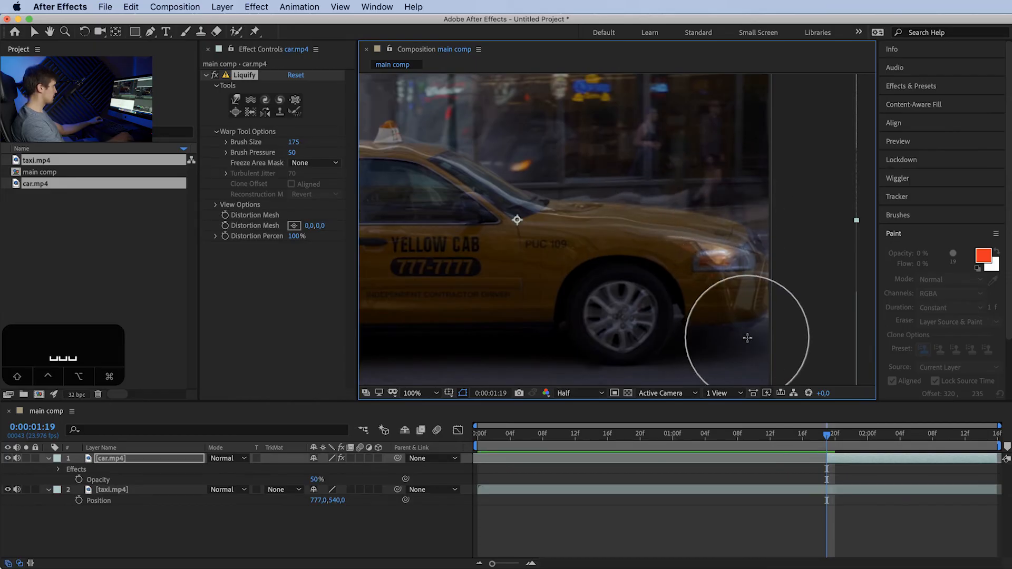
pyautogui.moveTo(749, 332)
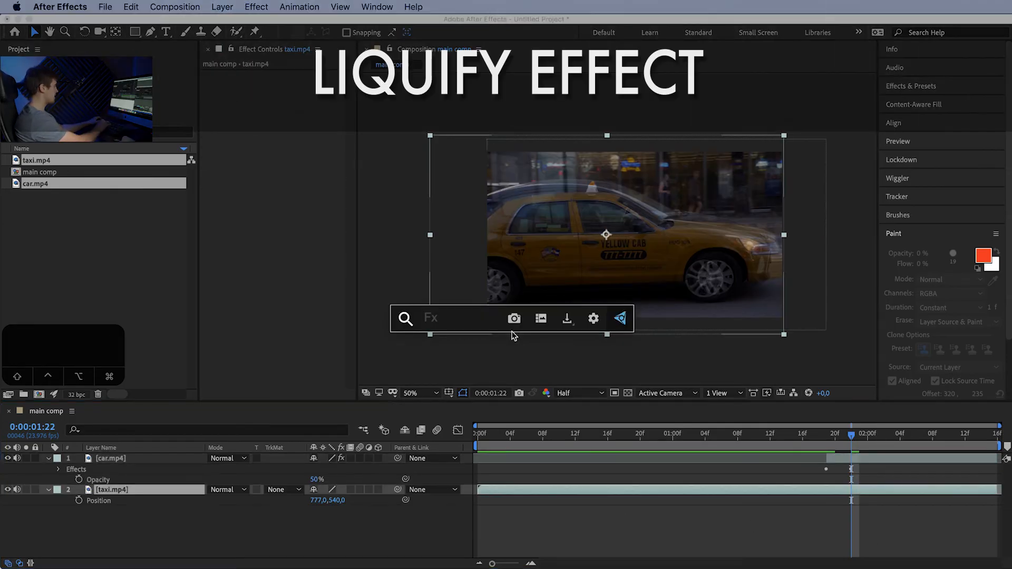
# Apply Liquify to taxi.mp4 and warp the taxi's nose toward the black car's shape.
pyautogui.write('liq')
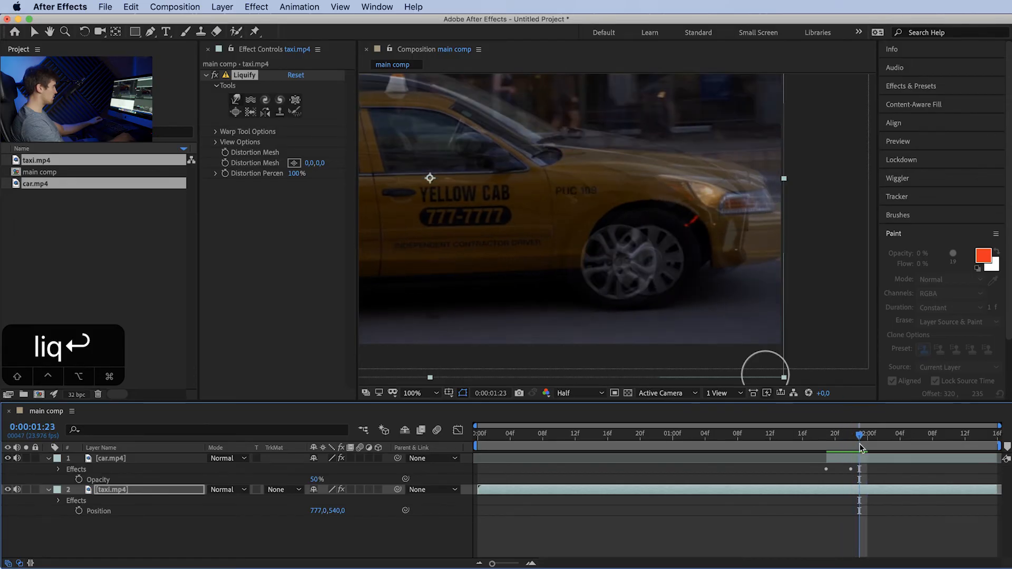
pyautogui.press('u')
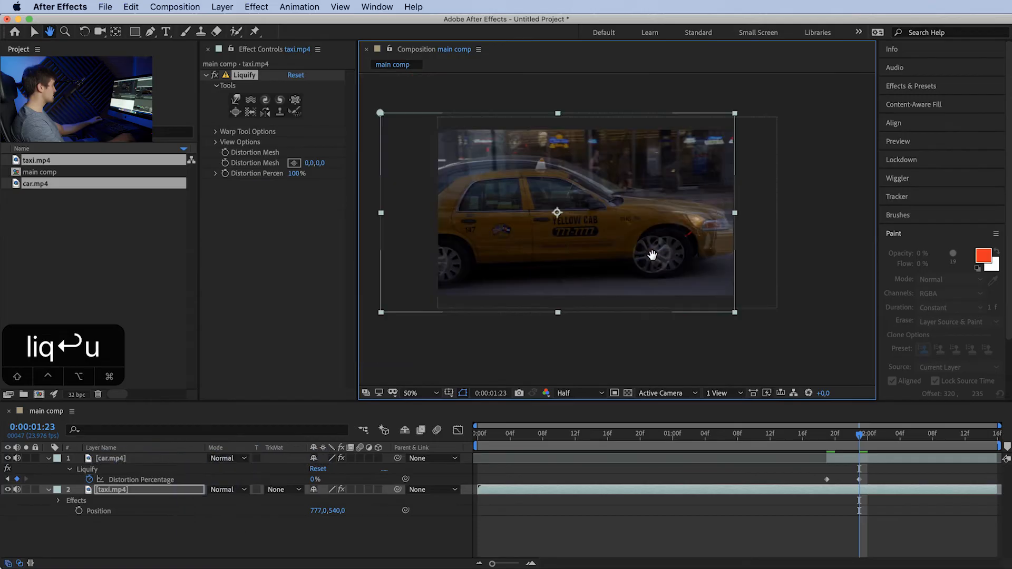
pyautogui.click(33, 32)
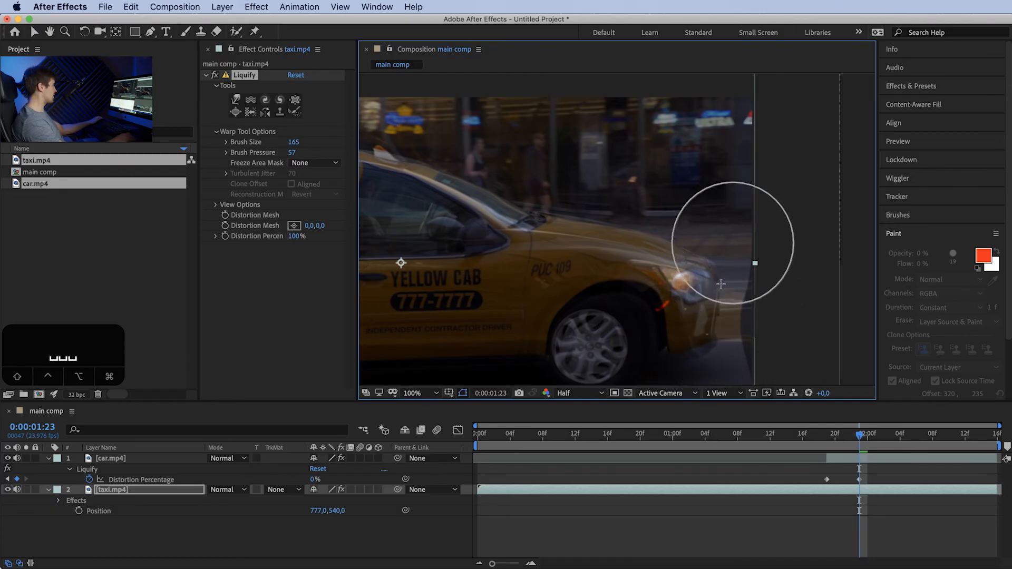
pyautogui.click(413, 393)
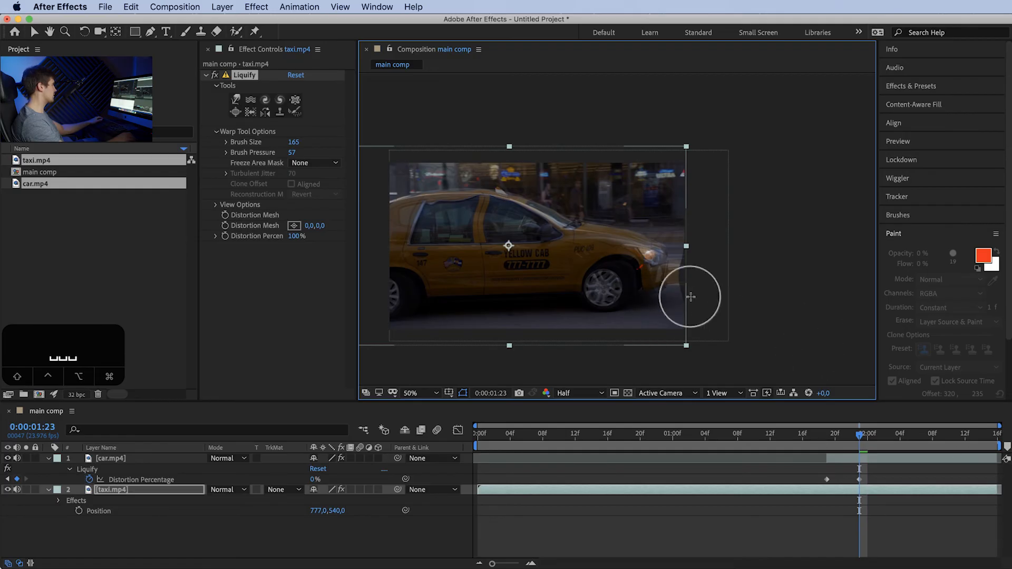
pyautogui.moveTo(624, 260)
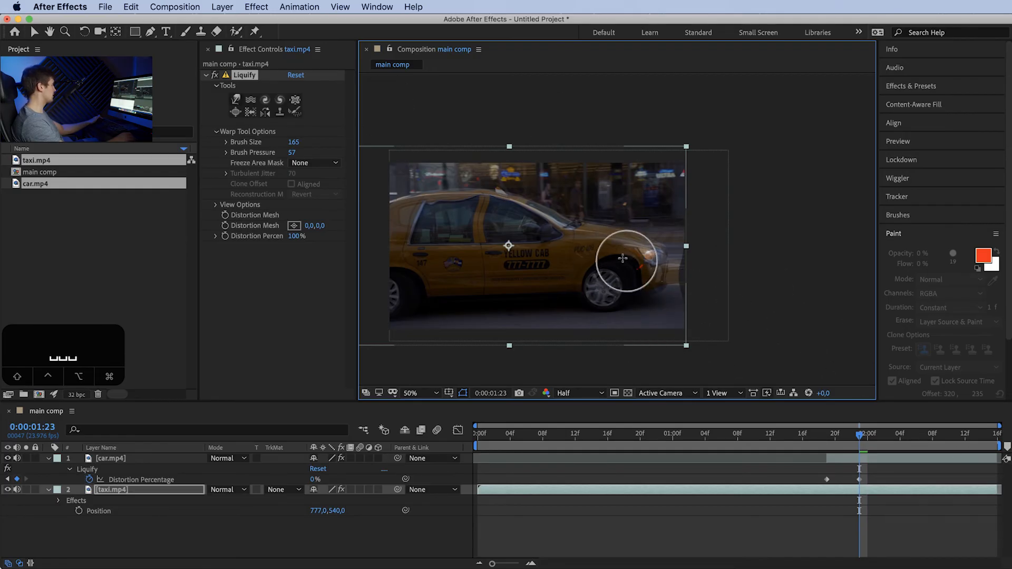
pyautogui.moveTo(699, 280)
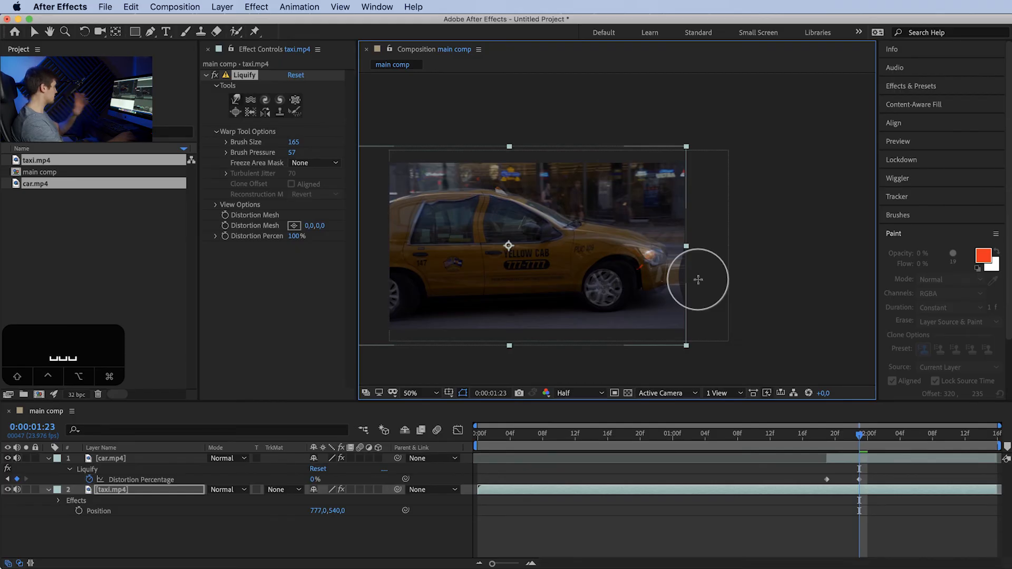
pyautogui.moveTo(660, 299)
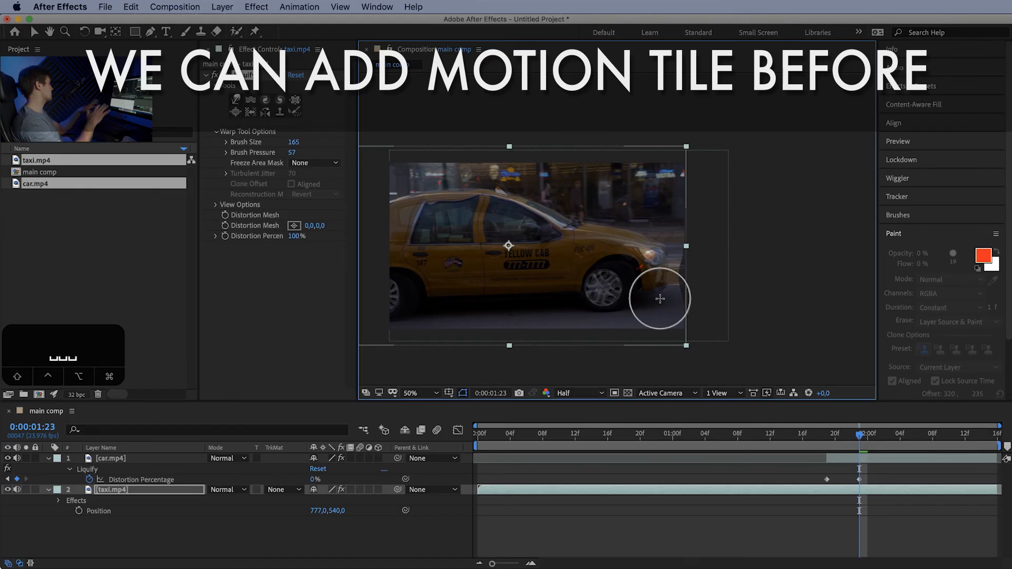
pyautogui.moveTo(435, 198)
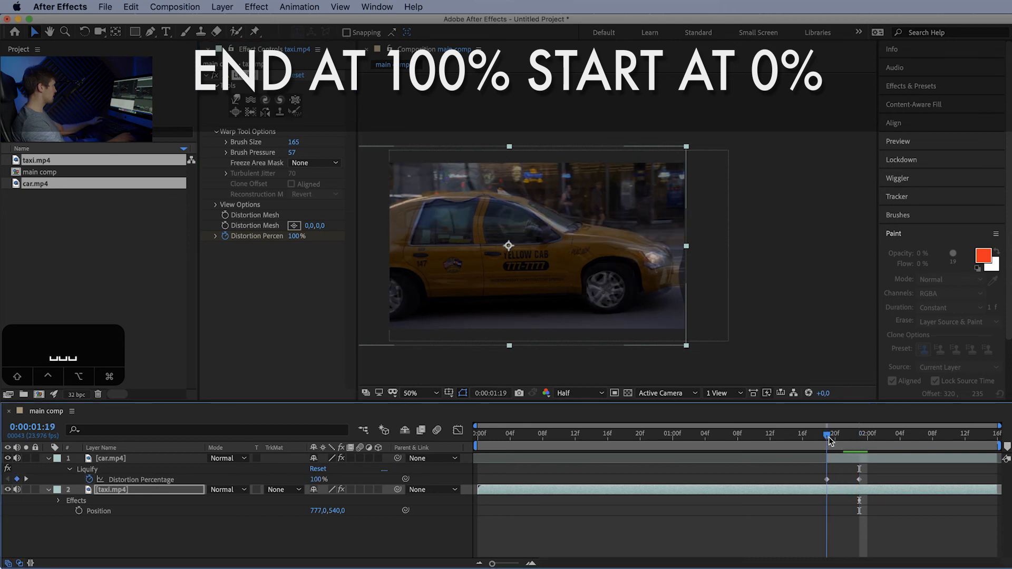
# Keyframe Liquify Distortion Percentage from 0% to 100% on the taxi clip.
pyautogui.click(827, 433)
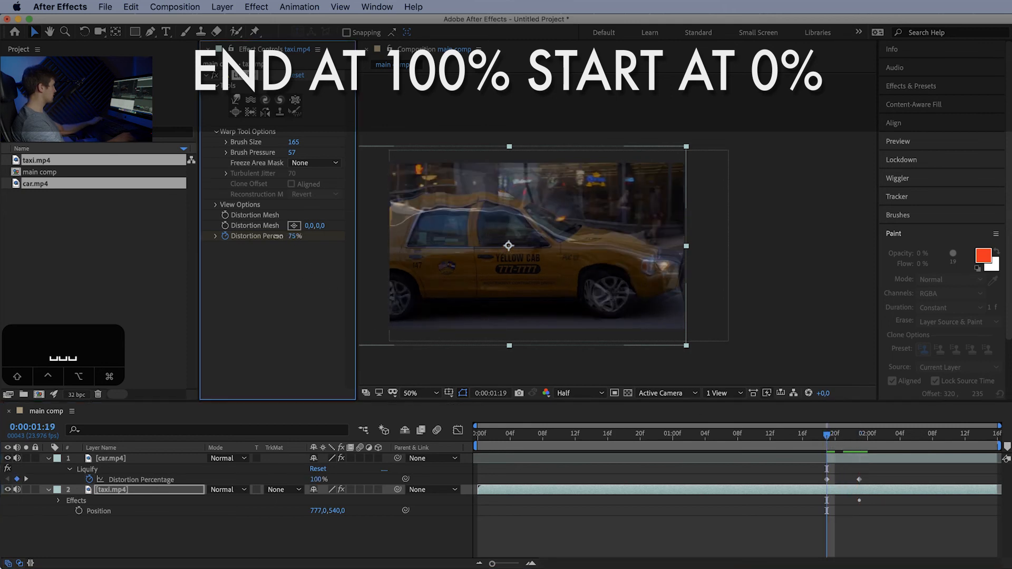
pyautogui.click(111, 458)
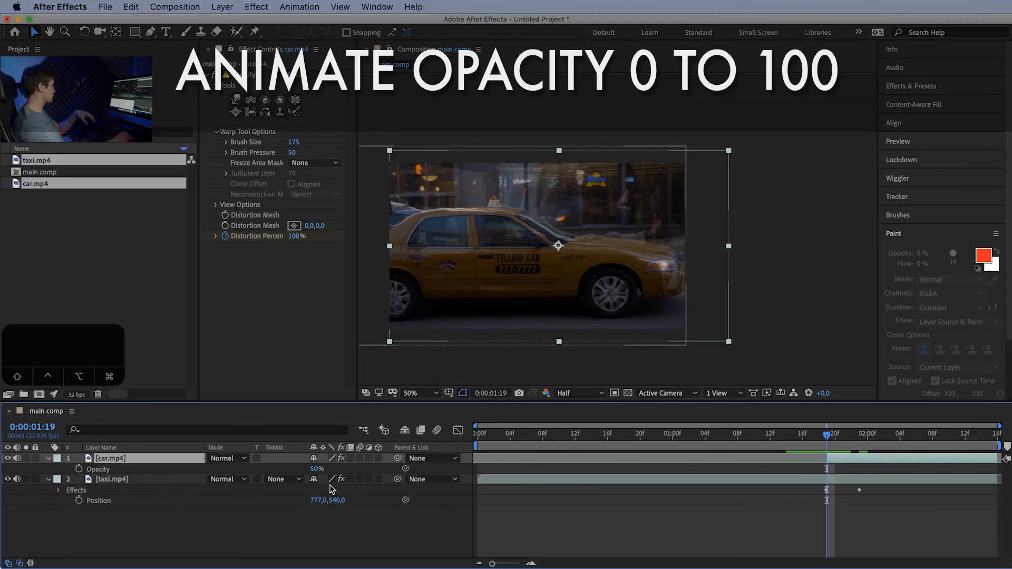
# Animate car.mp4 Opacity from 0% at 1:19 to 100% at 1:23.
pyautogui.click(79, 470)
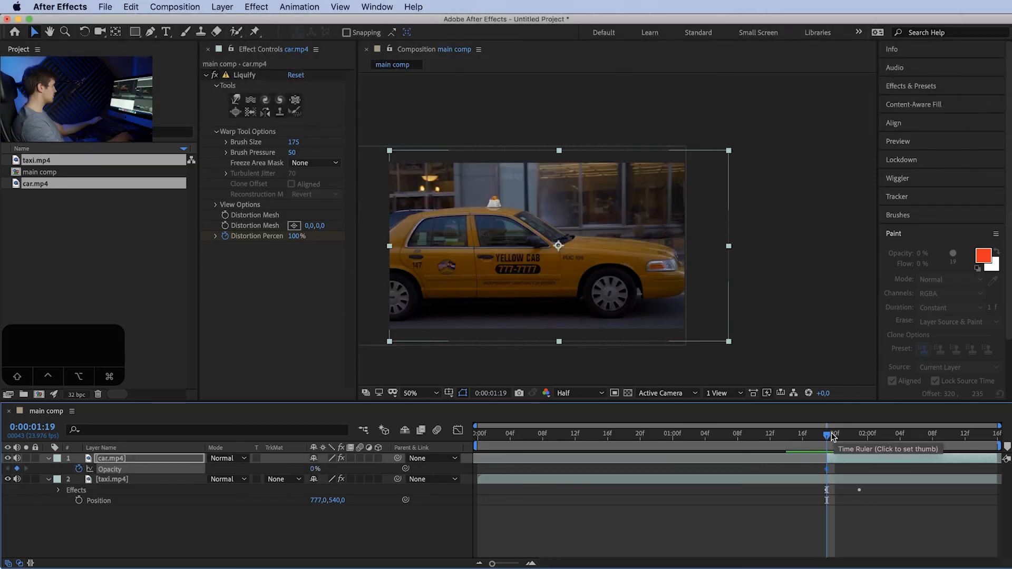
pyautogui.click(860, 434)
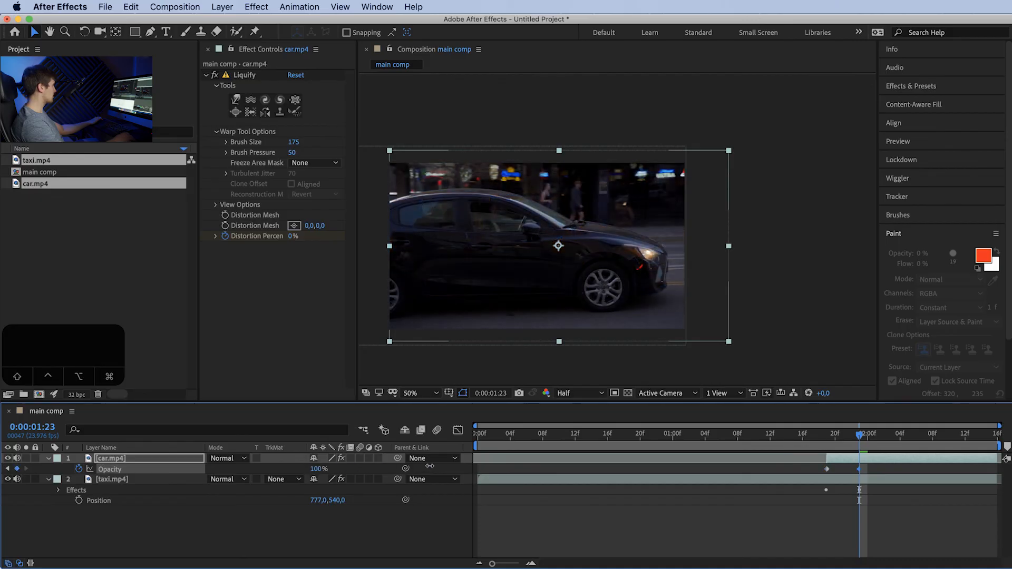
pyautogui.click(607, 433)
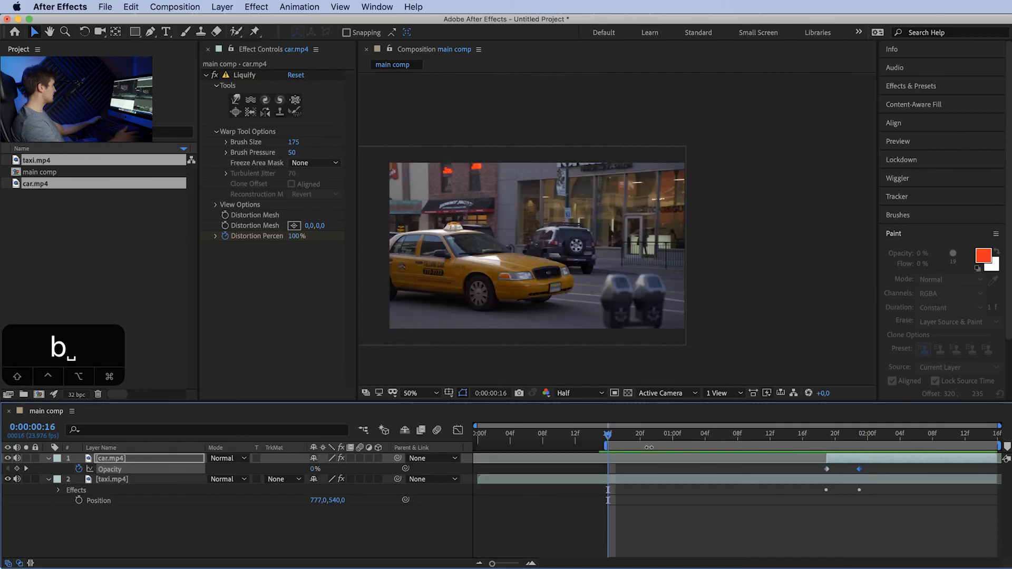